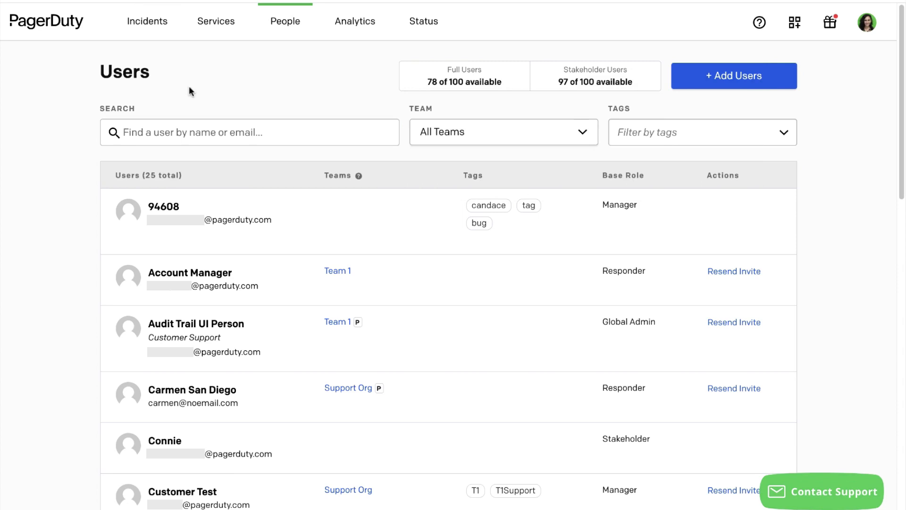
{"action": "mouse_move", "coordinate": [736, 54]}
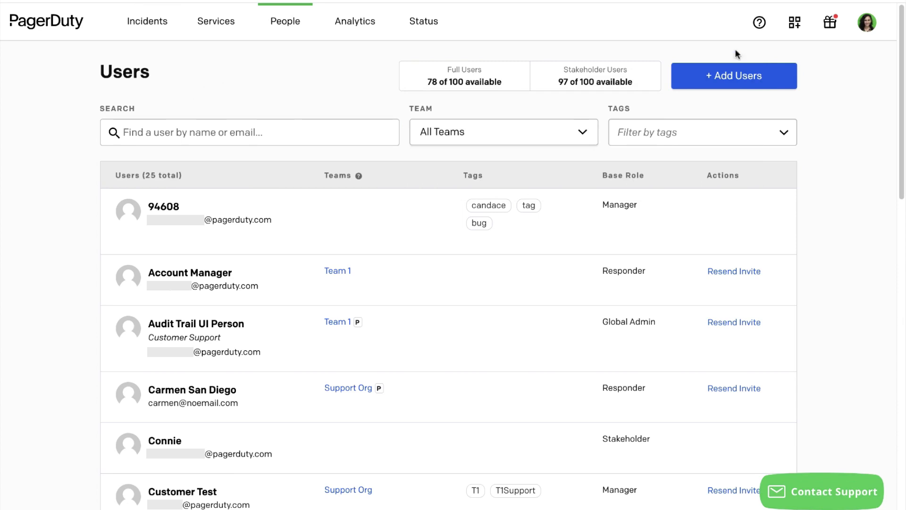
{"action": "left_click", "coordinate": [734, 76]}
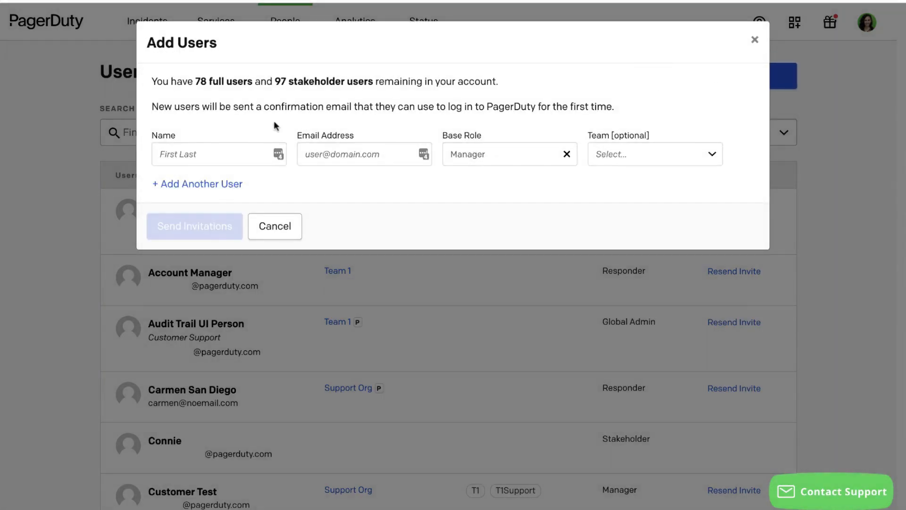
{"action": "type", "text": "To"}
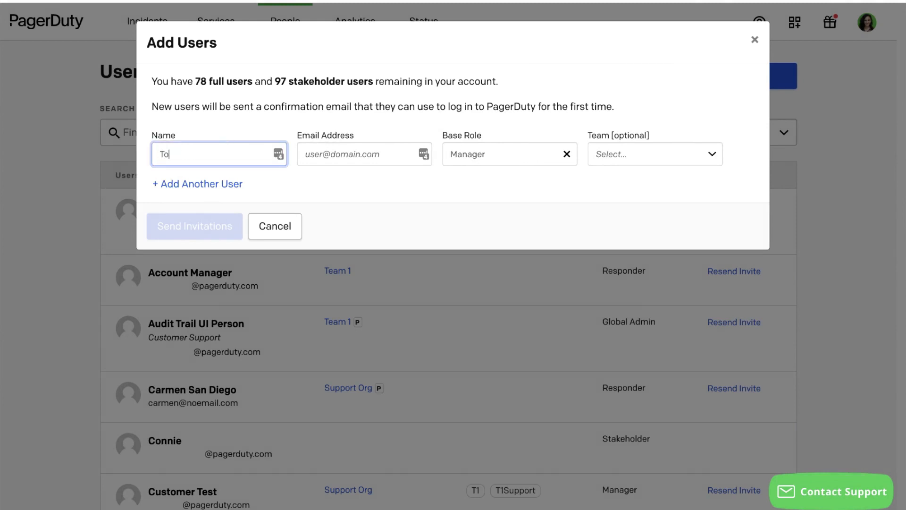
{"action": "type", "text": "tommy@noemail"}
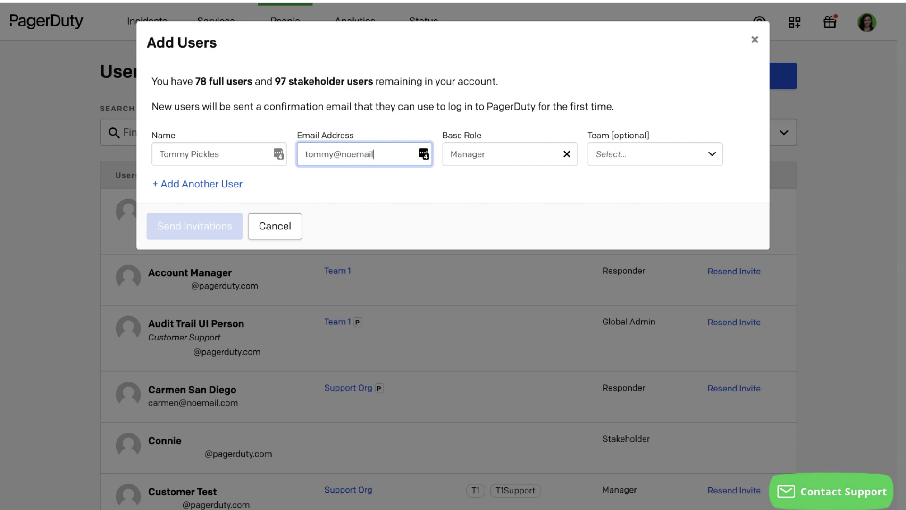
{"action": "left_click", "coordinate": [509, 154]}
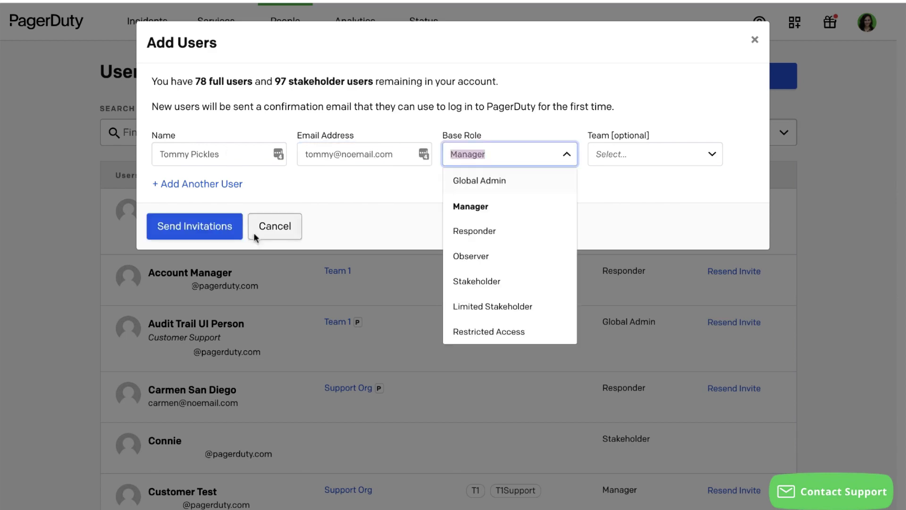
{"action": "left_click", "coordinate": [474, 230]}
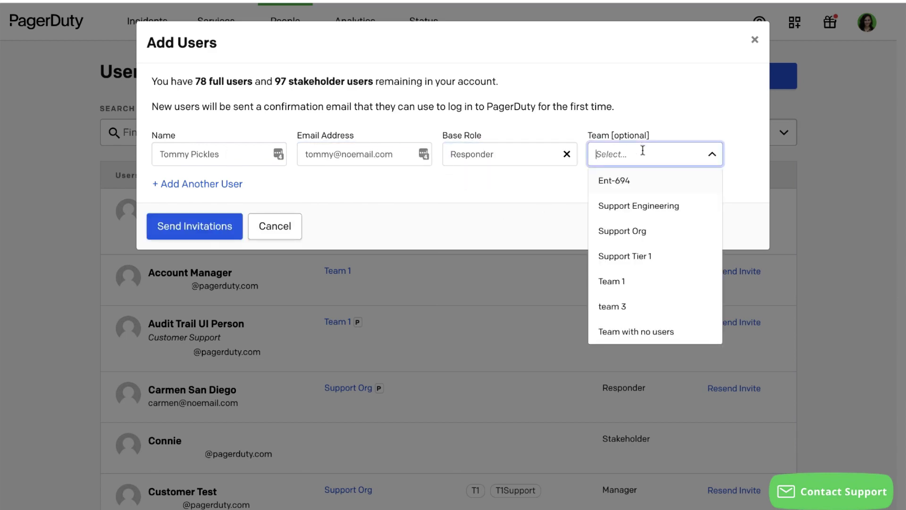
{"action": "left_click", "coordinate": [622, 230]}
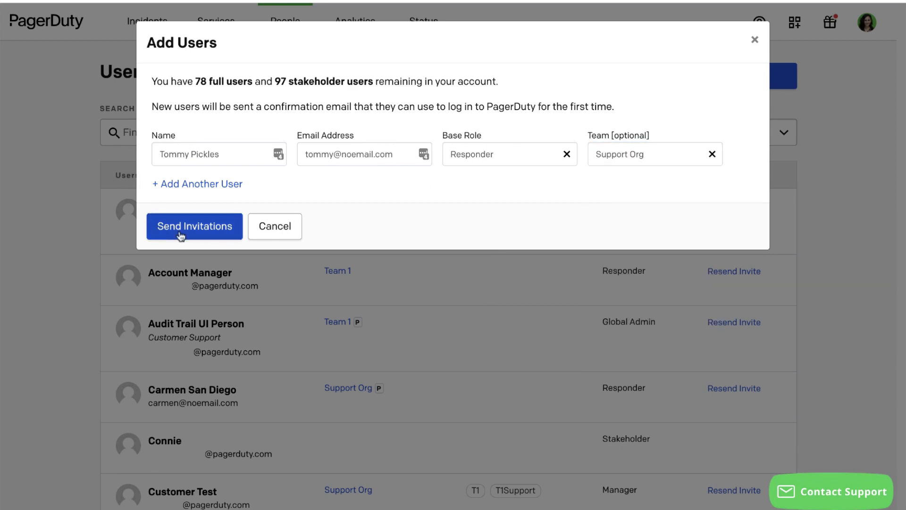
{"action": "left_click", "coordinate": [194, 226]}
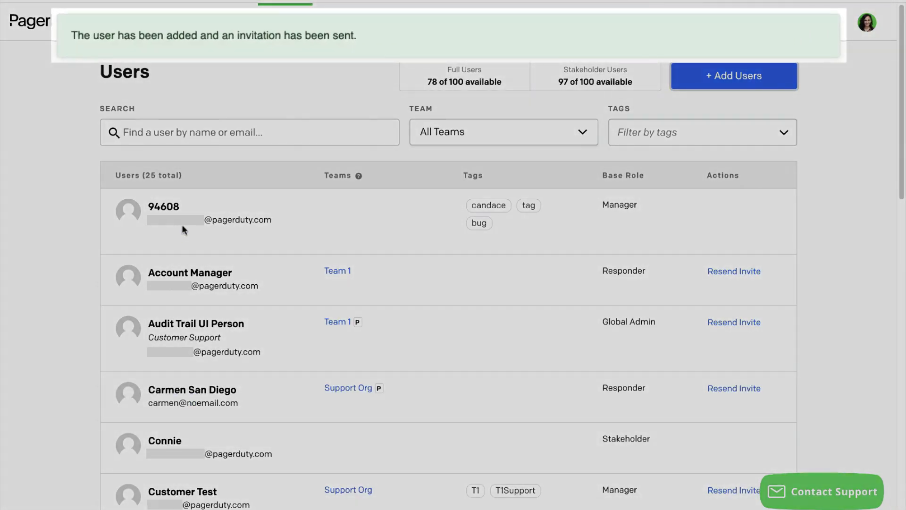
Search users for 'Tommy' and open the Tommy Pickles profile
{"action": "type", "text": "T"}
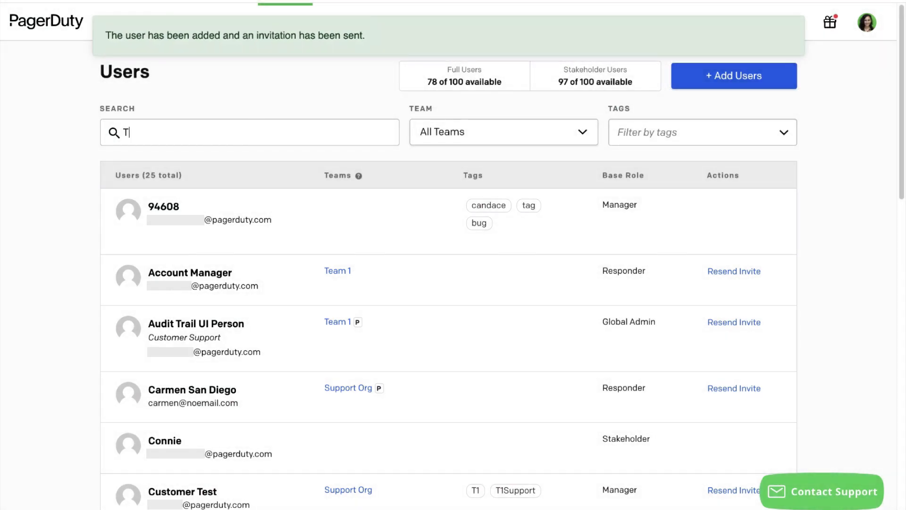
{"action": "type", "text": "ommy"}
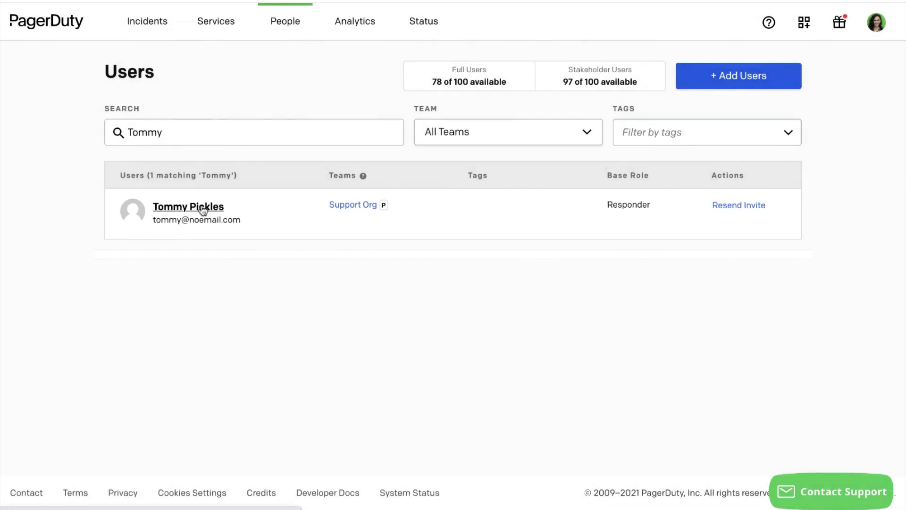
{"action": "left_click", "coordinate": [188, 206]}
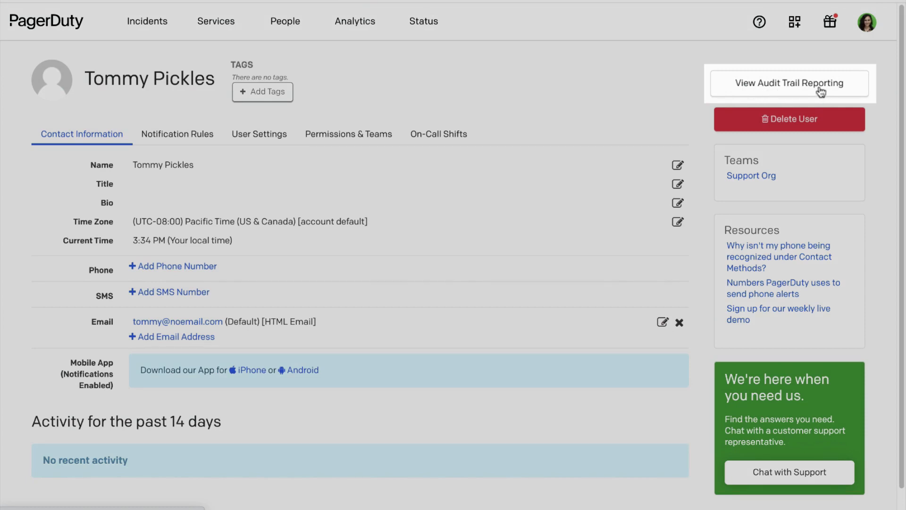
Expand the 'Created' audit entry and scroll through its role, contact method and notification rules
{"action": "left_click", "coordinate": [789, 84]}
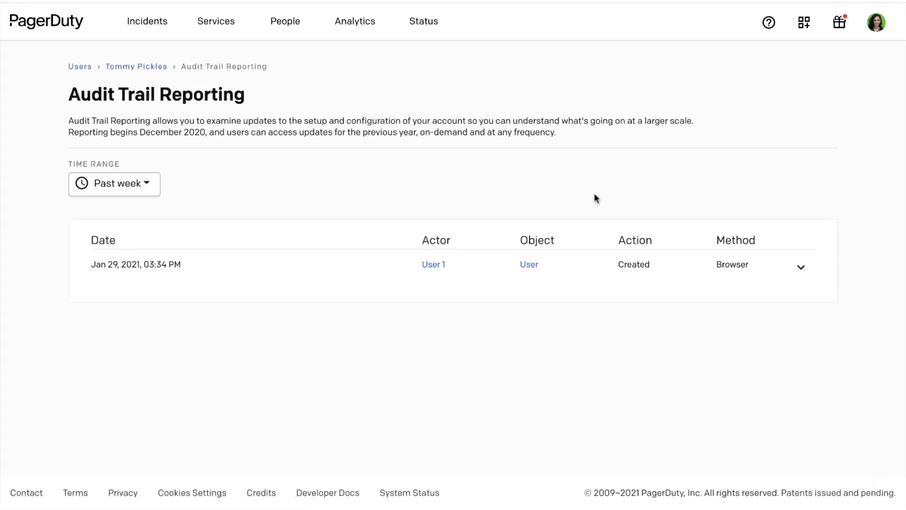
{"action": "mouse_move", "coordinate": [796, 233]}
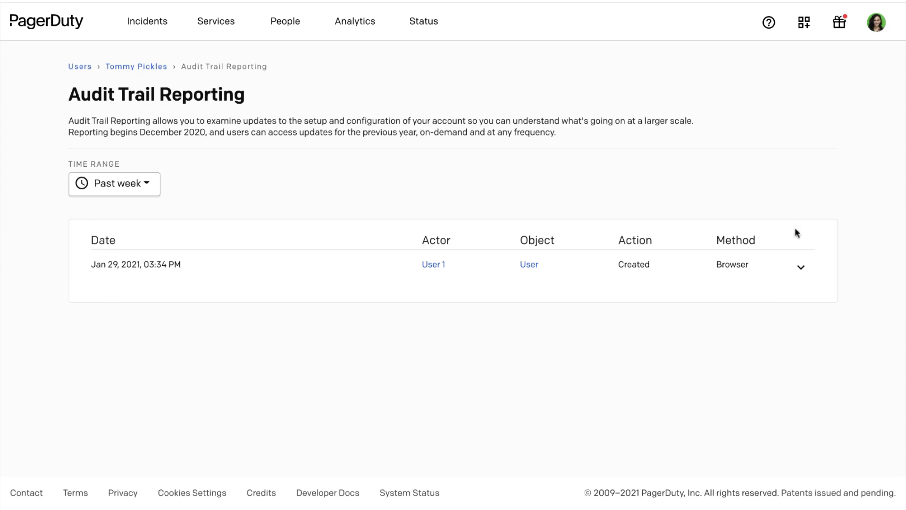
{"action": "mouse_move", "coordinate": [801, 267]}
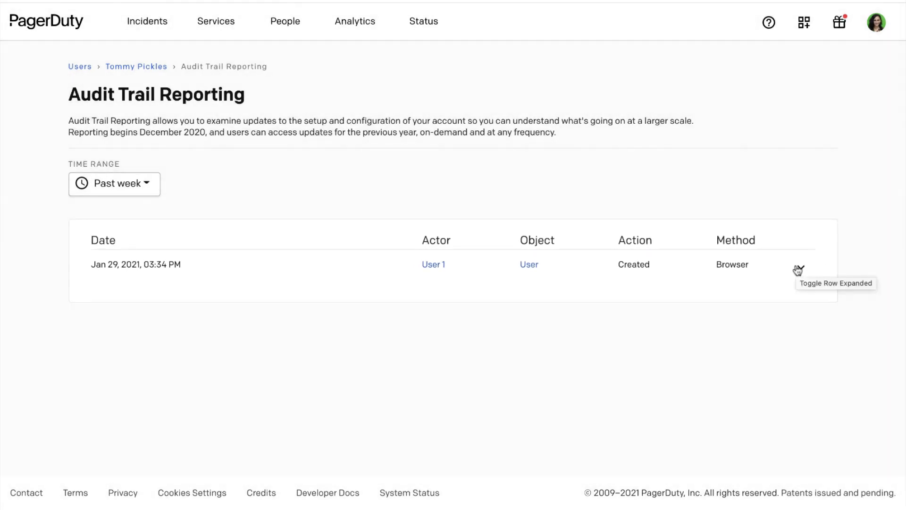
{"action": "left_click", "coordinate": [798, 270]}
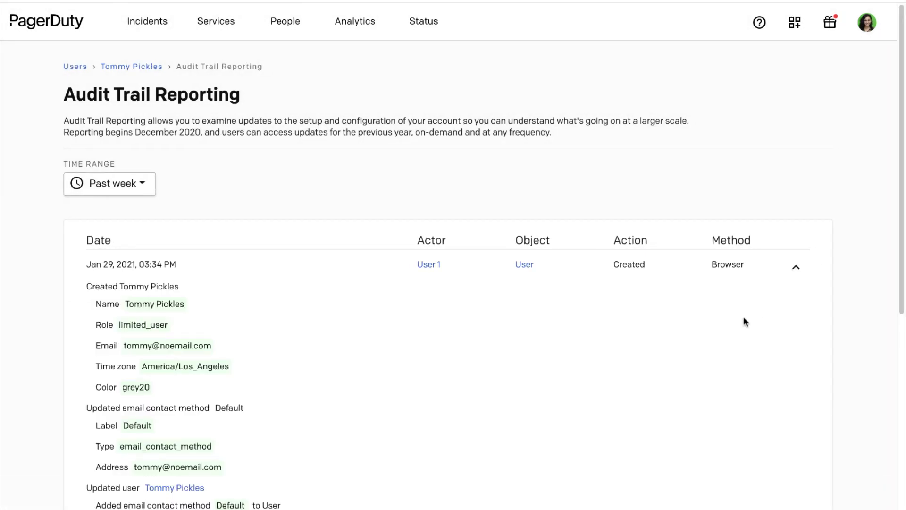
{"action": "scroll", "scroll_direction": "down", "scroll_amount": 3}
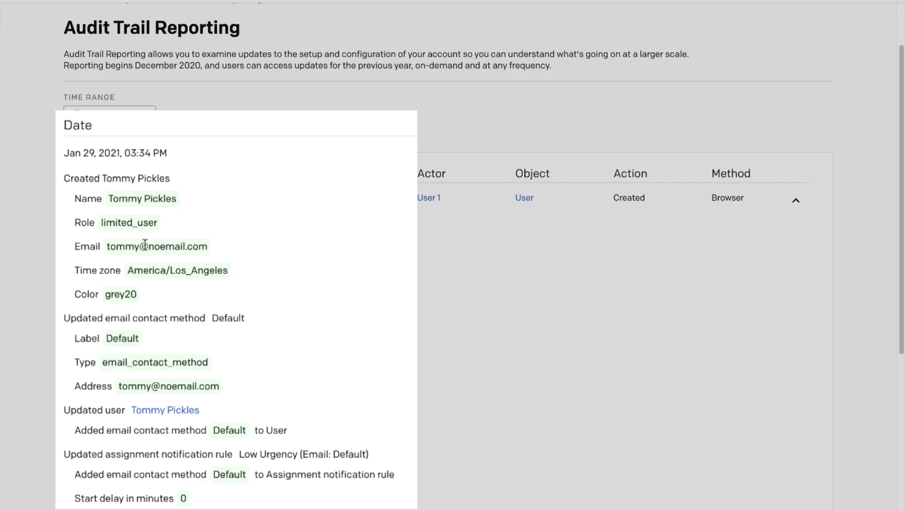
{"action": "mouse_move", "coordinate": [214, 280]}
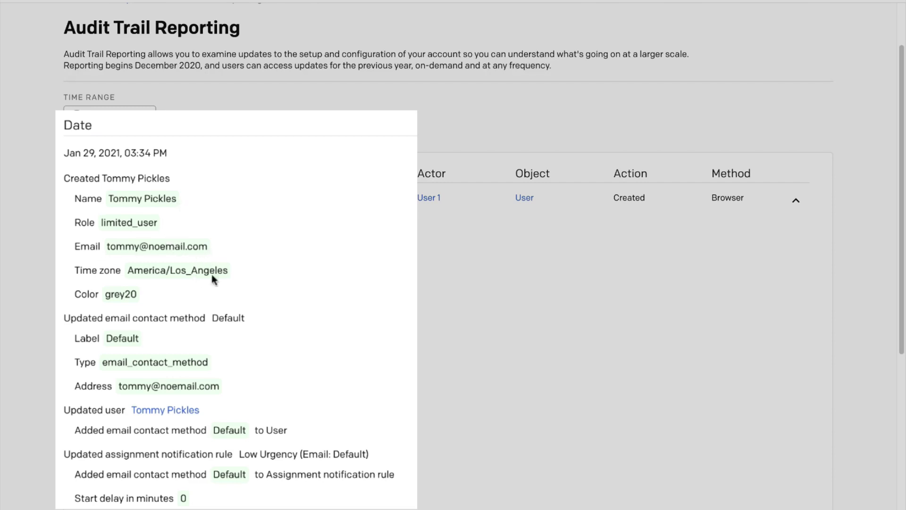
{"action": "mouse_move", "coordinate": [264, 278]}
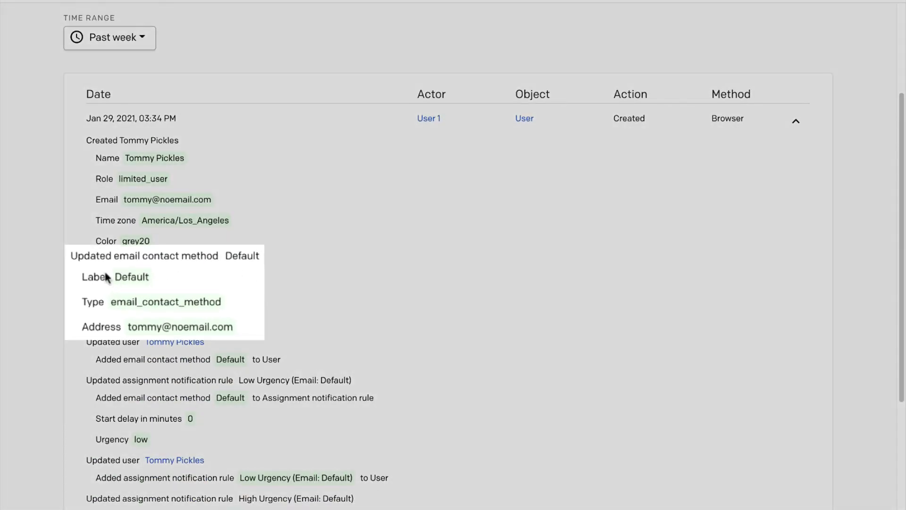
{"action": "mouse_move", "coordinate": [185, 250]}
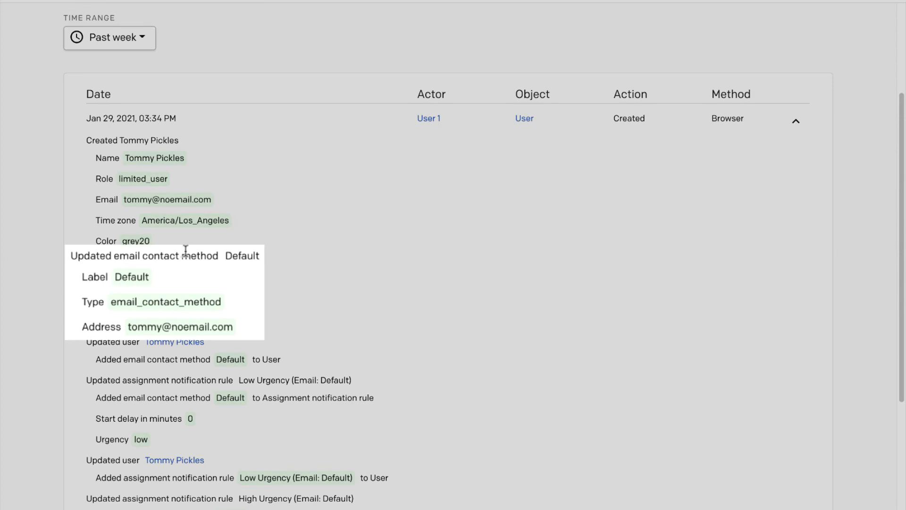
{"action": "mouse_move", "coordinate": [184, 252]}
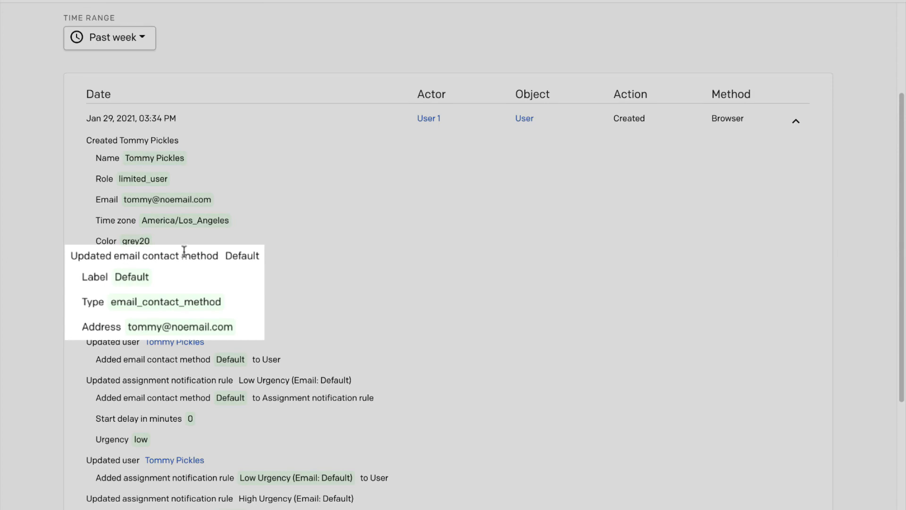
{"action": "mouse_move", "coordinate": [233, 337]}
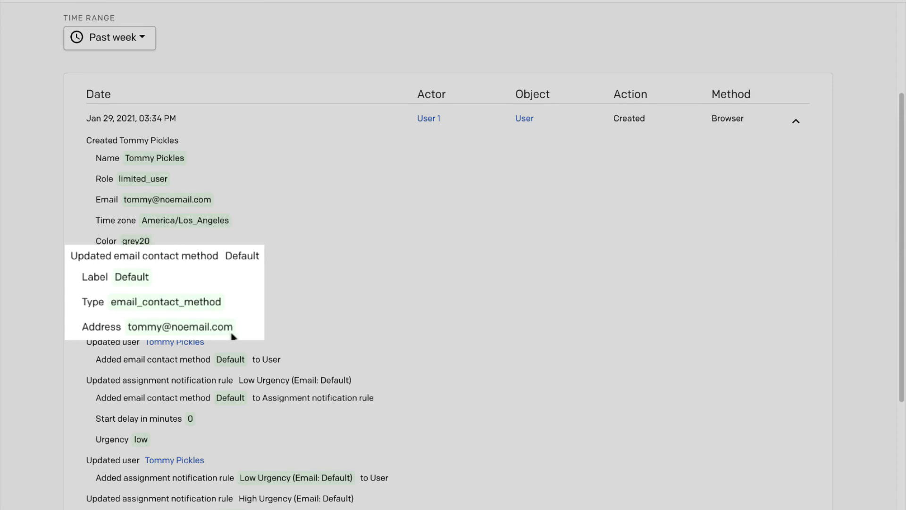
{"action": "scroll", "scroll_direction": "down", "scroll_amount": 3}
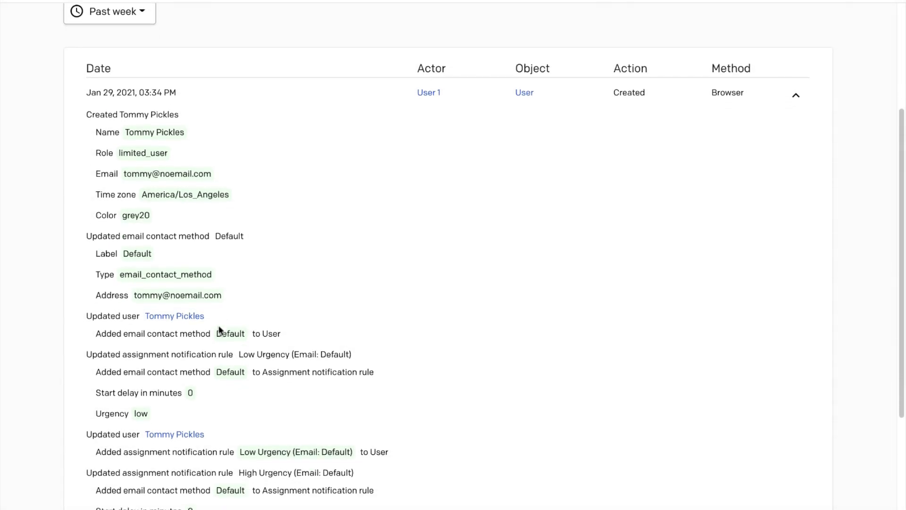
{"action": "scroll", "scroll_direction": "down", "scroll_amount": 3}
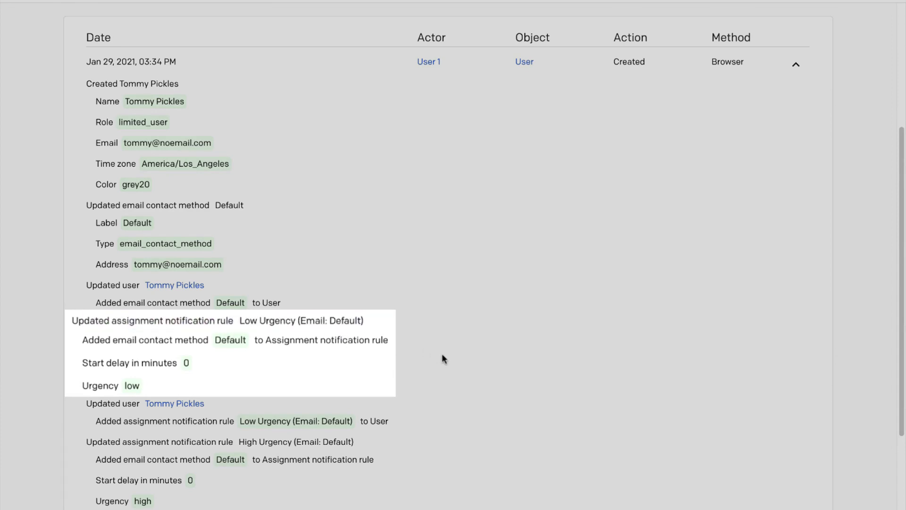
{"action": "scroll", "scroll_direction": "down", "scroll_amount": 3}
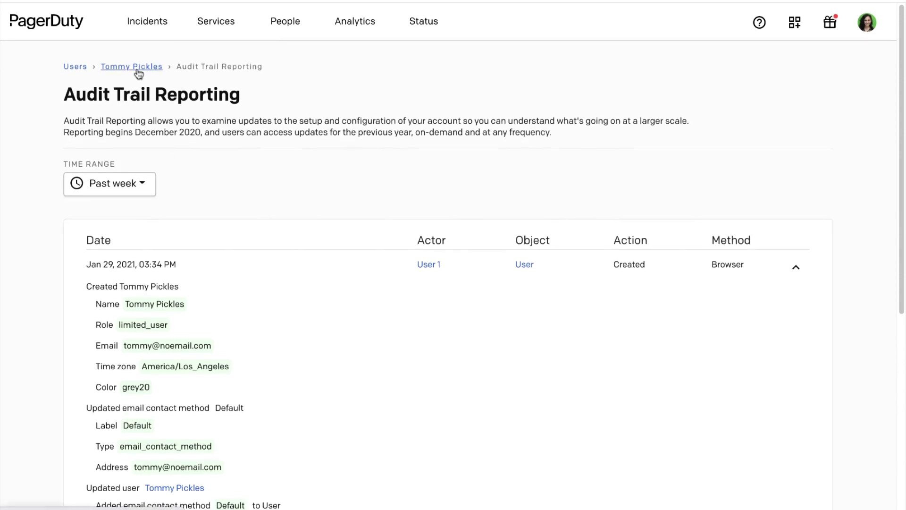
Return to Tommy Pickles' profile, view his Notification Rules, then his Contact Information
{"action": "left_click", "coordinate": [131, 66]}
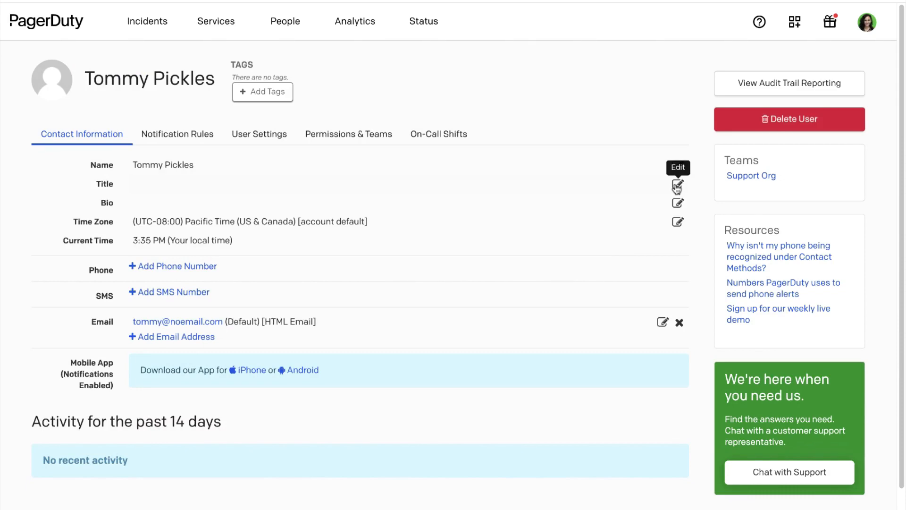
{"action": "left_click", "coordinate": [177, 134]}
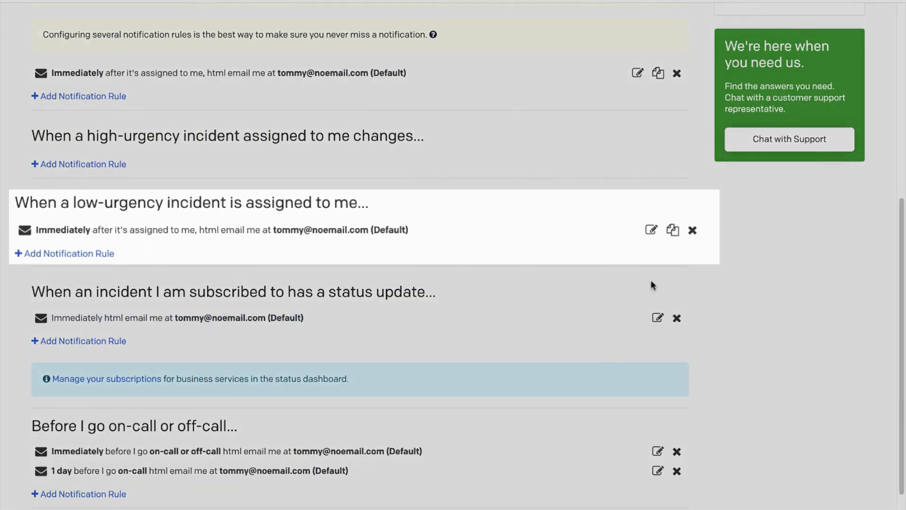
{"action": "mouse_move", "coordinate": [677, 231]}
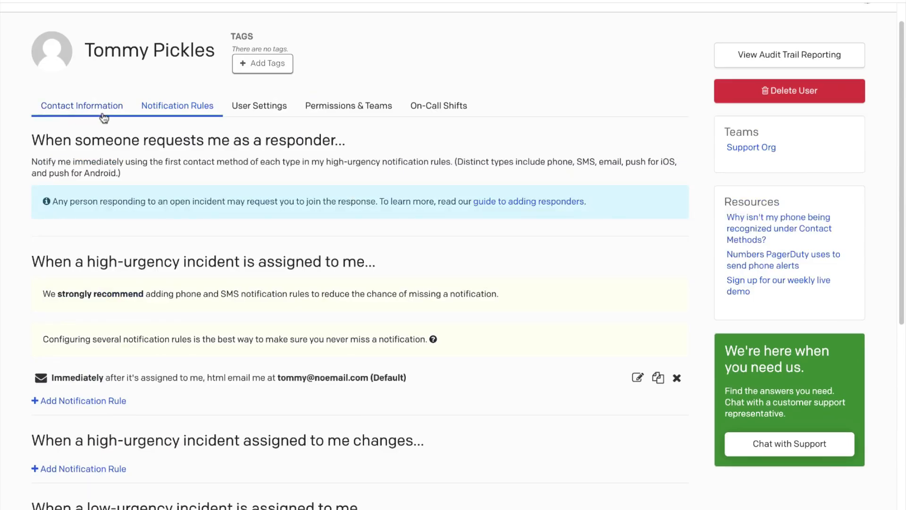
{"action": "left_click", "coordinate": [82, 106]}
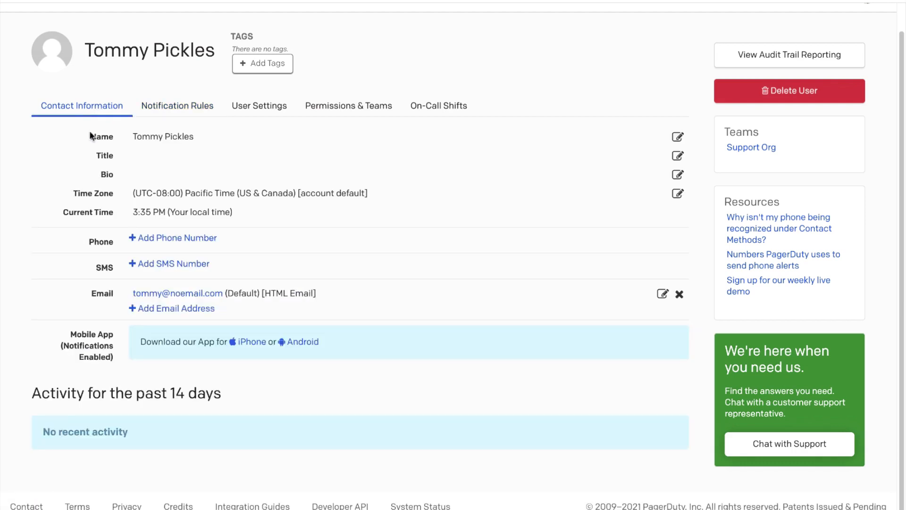
Change Tommy Pickles' title to Database Administrator, save, and view his audit trail
{"action": "left_click", "coordinate": [678, 155]}
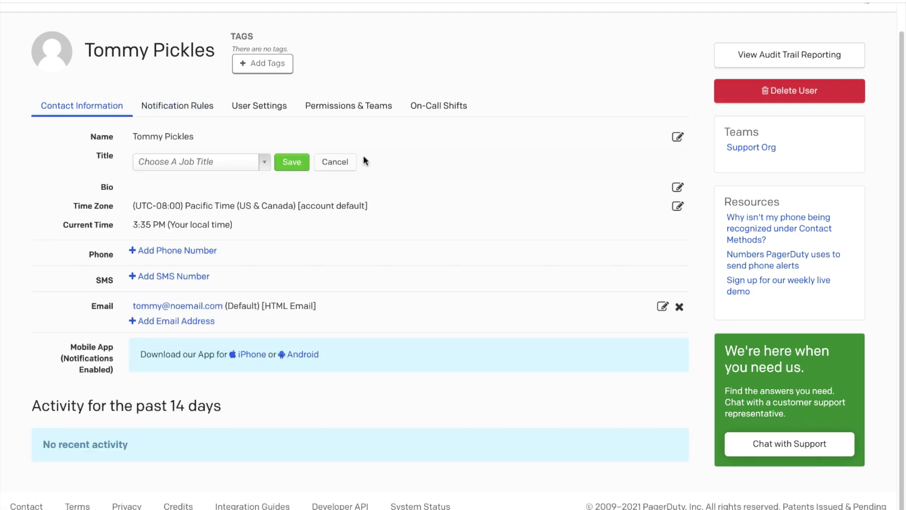
{"action": "left_click", "coordinate": [197, 162]}
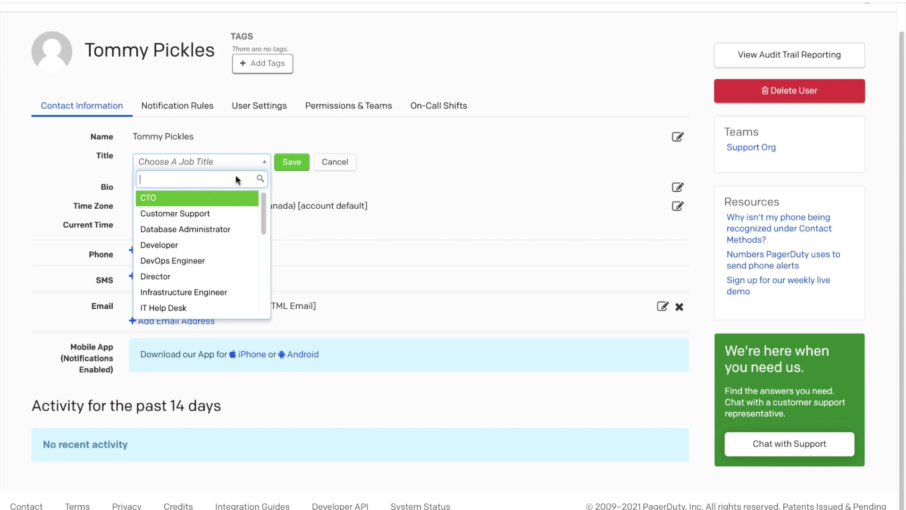
{"action": "left_click", "coordinate": [185, 229]}
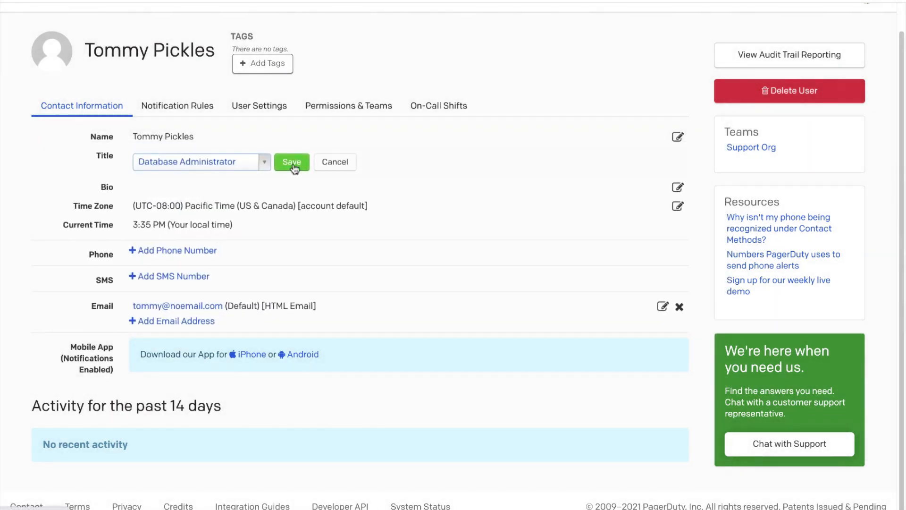
{"action": "left_click", "coordinate": [292, 162]}
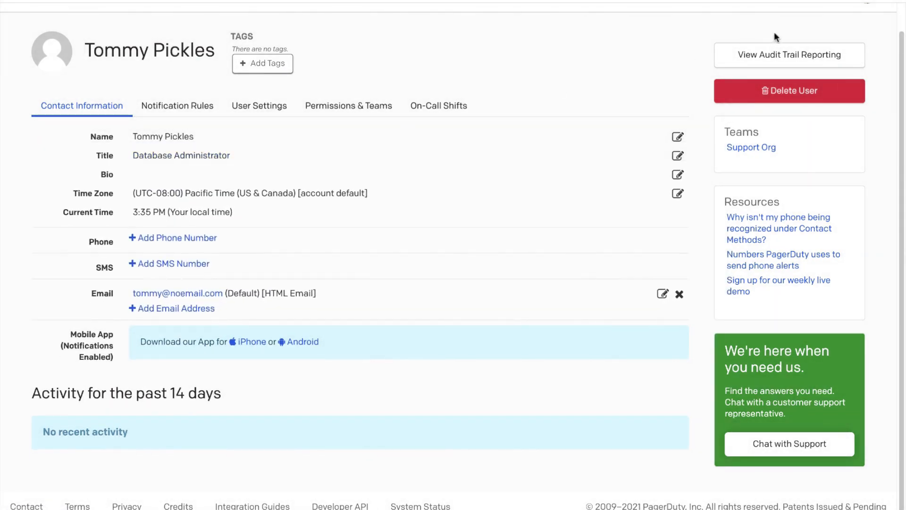
{"action": "left_click", "coordinate": [788, 55]}
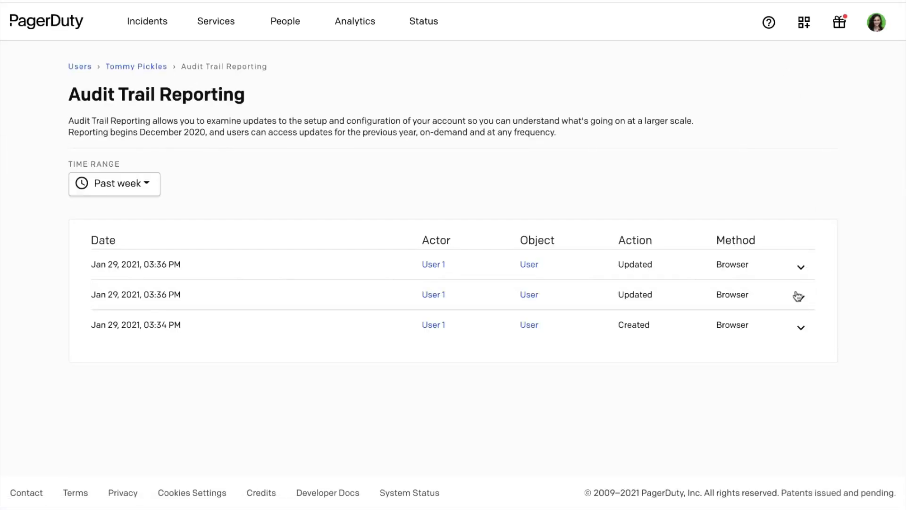
Expand the two 'Updated' entries: removed low-urgency rule and Database Administrator title
{"action": "left_click", "coordinate": [800, 294]}
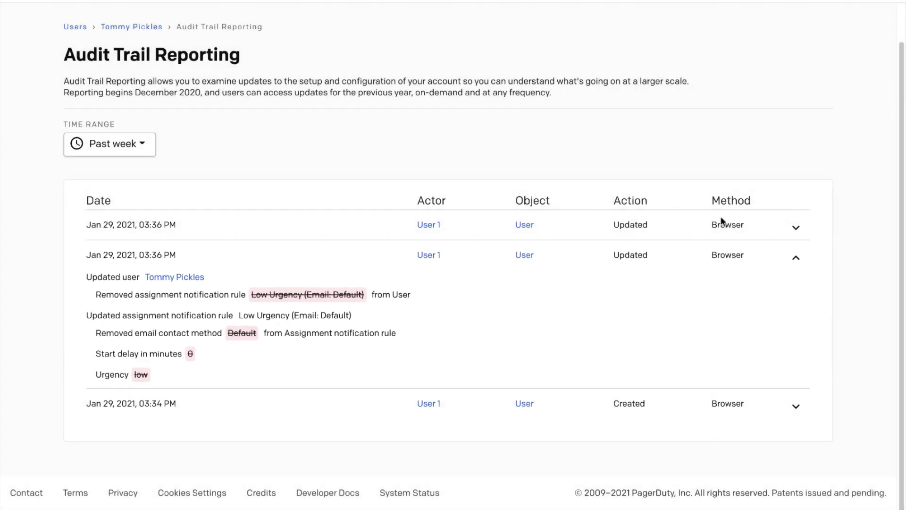
{"action": "left_click", "coordinate": [796, 224]}
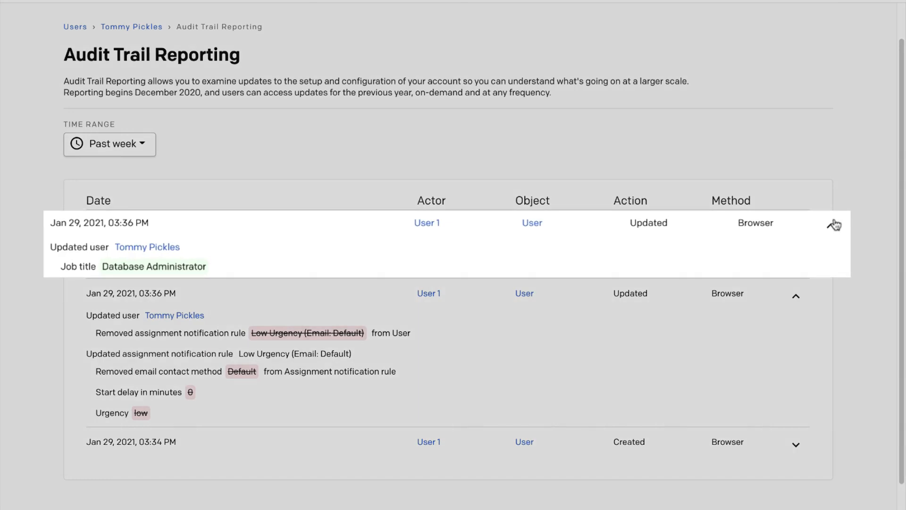
{"action": "mouse_move", "coordinate": [460, 242]}
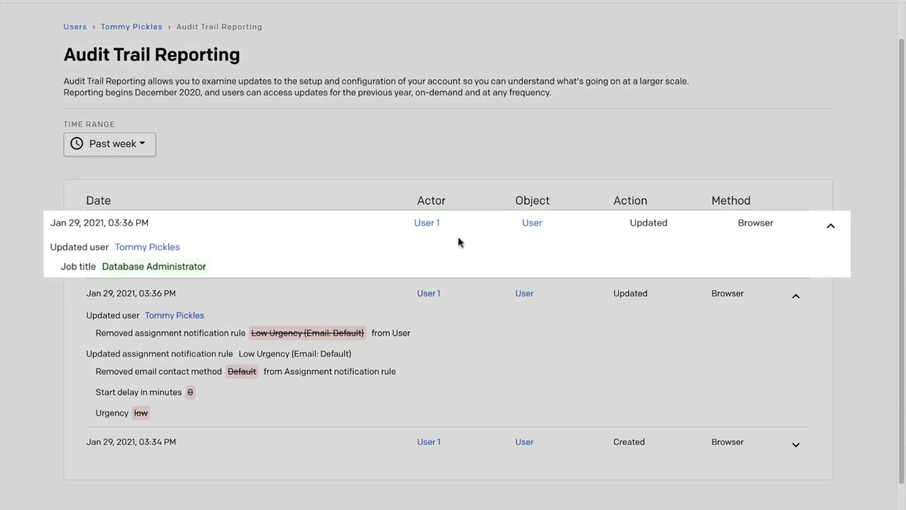